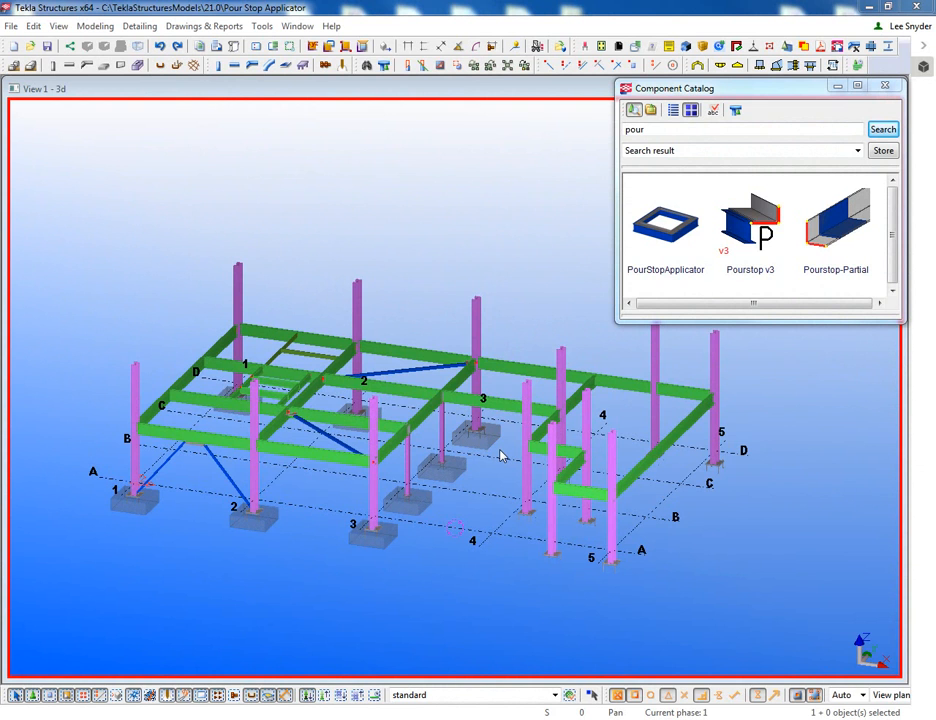
pyautogui.moveTo(504, 450)
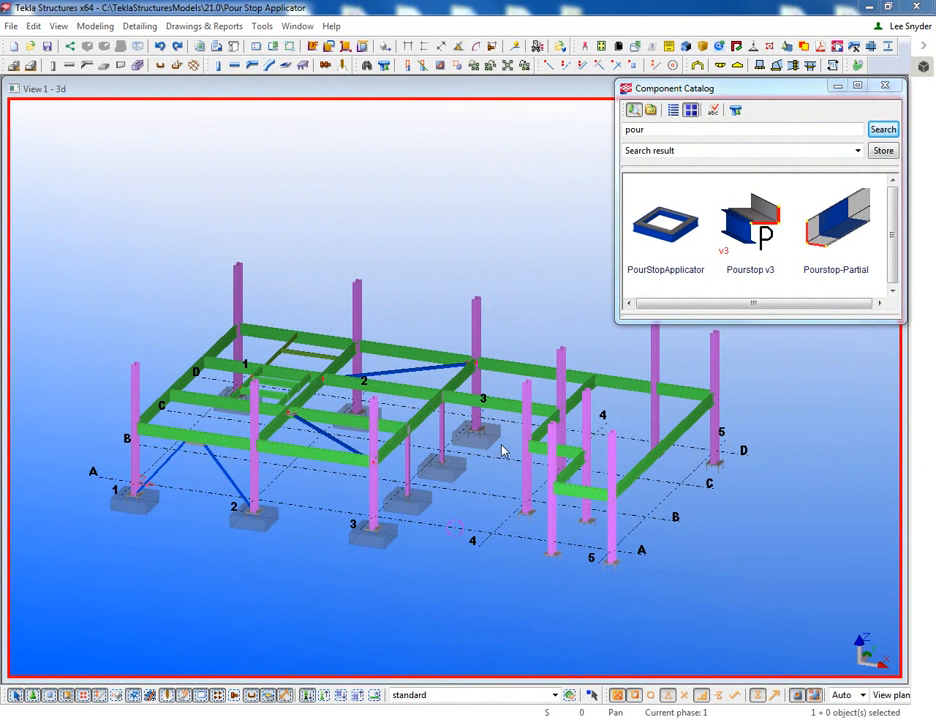
# Open the PourStopApplicator properties from the Component Catalog and move the dialog aside
pyautogui.doubleClick(664, 222)
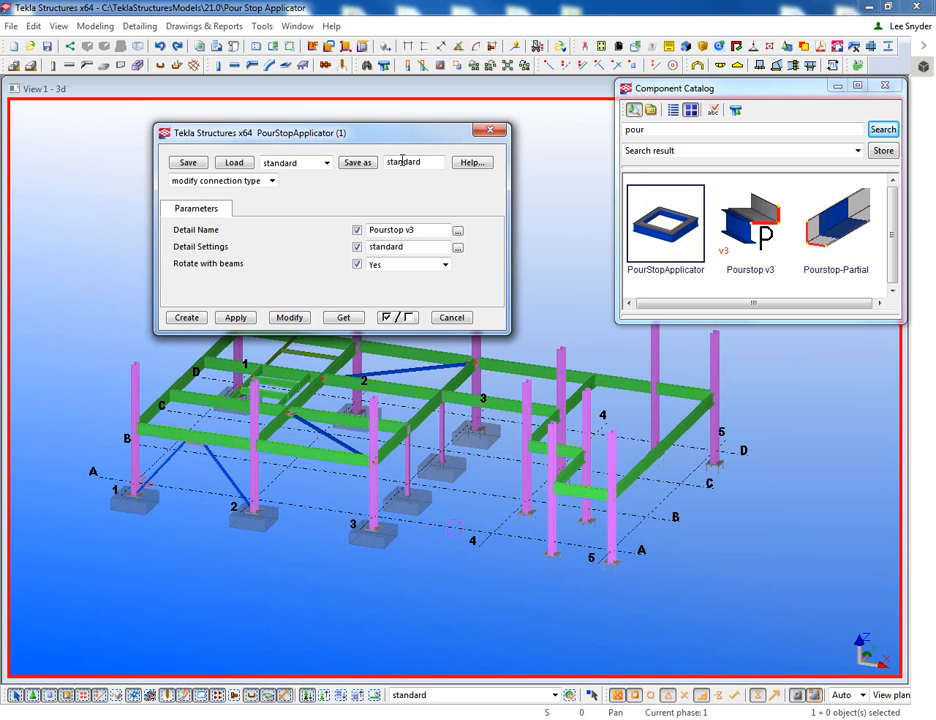
pyautogui.moveTo(330, 132); pyautogui.dragTo(380, 120)
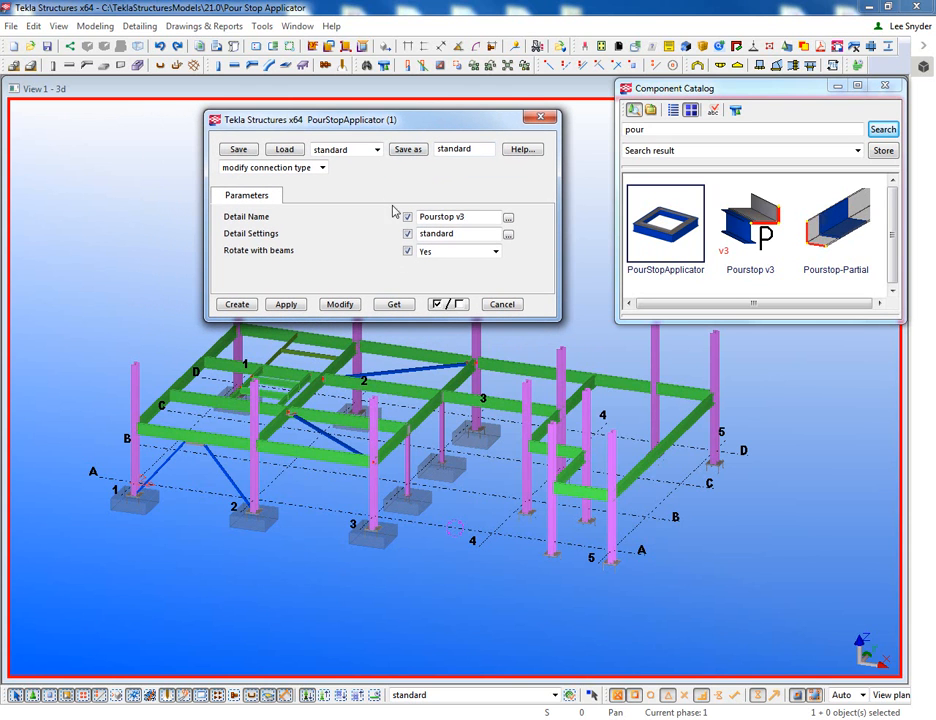
pyautogui.moveTo(750, 230)
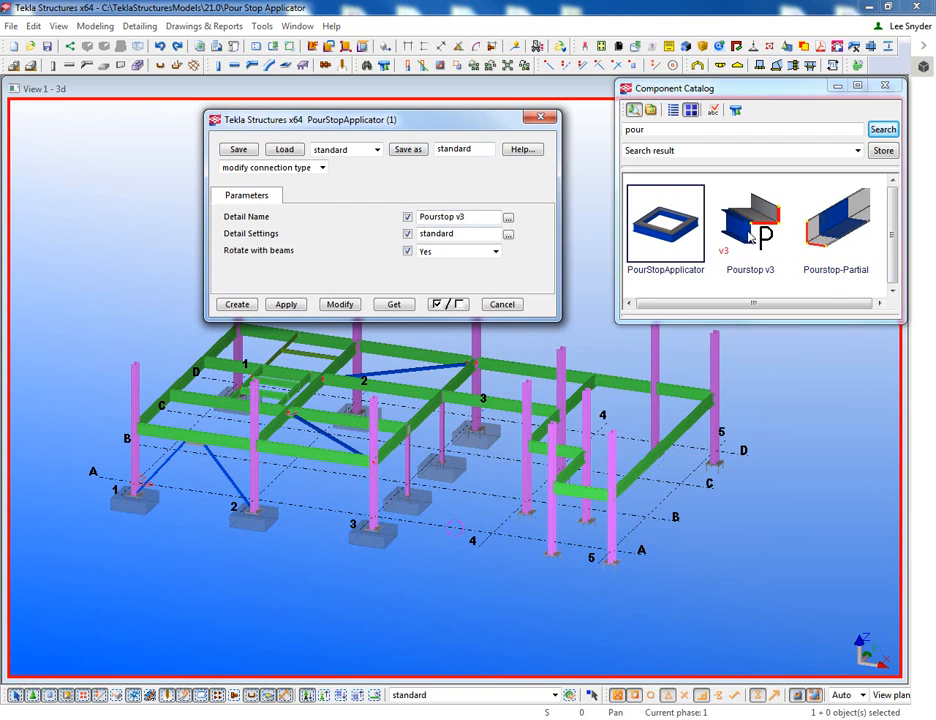
# Open the Pourstop v3 detail dialog and review its Parts list with A36 parts
pyautogui.doubleClick(750, 220)
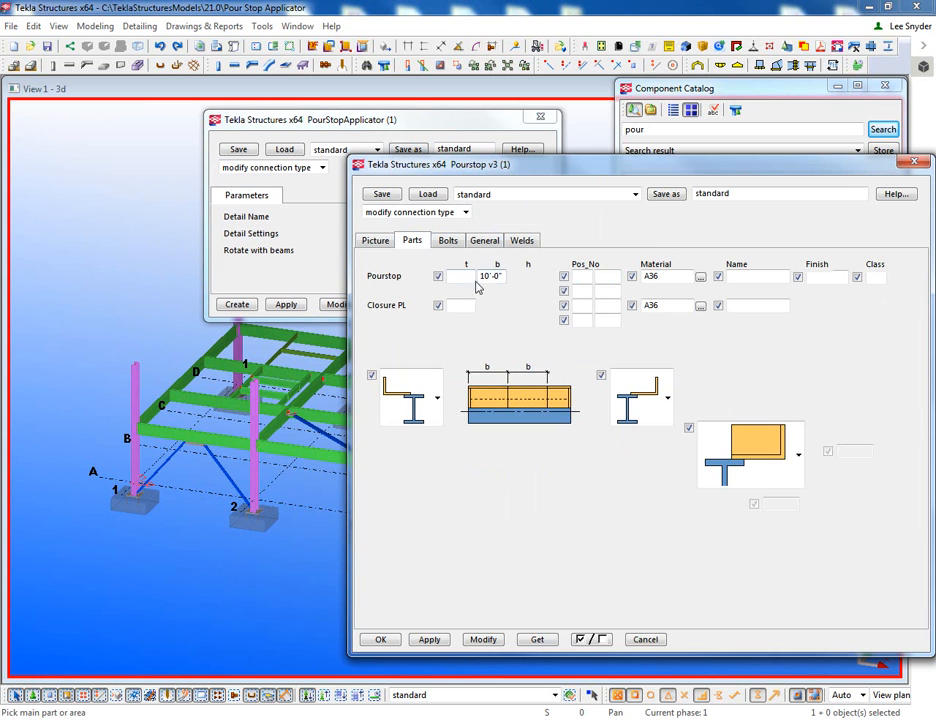
pyautogui.click(448, 240)
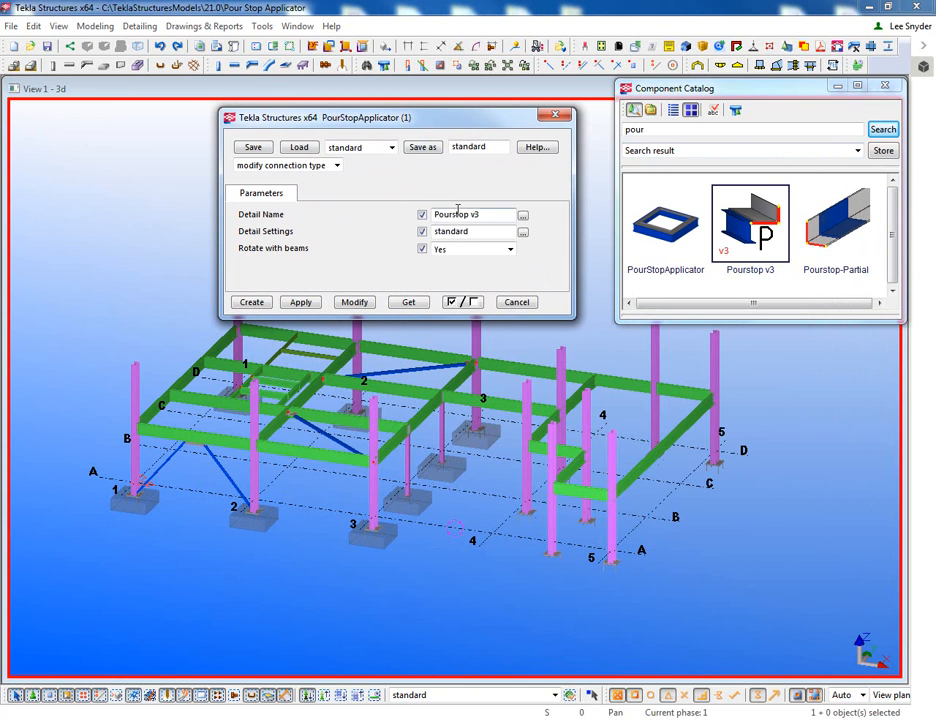
pyautogui.moveTo(452, 216)
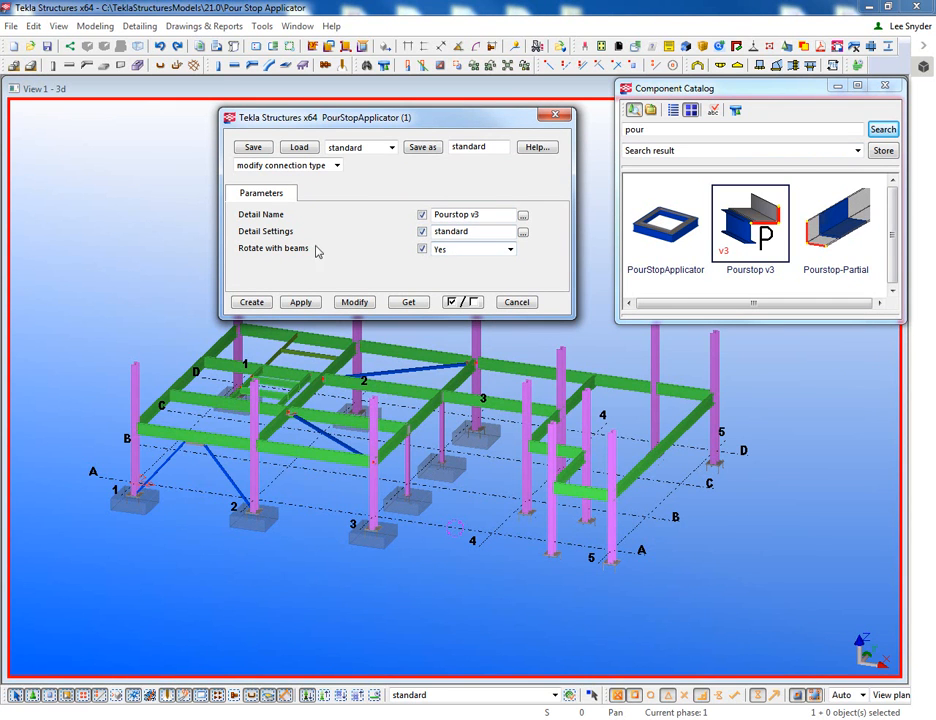
pyautogui.moveTo(332, 256)
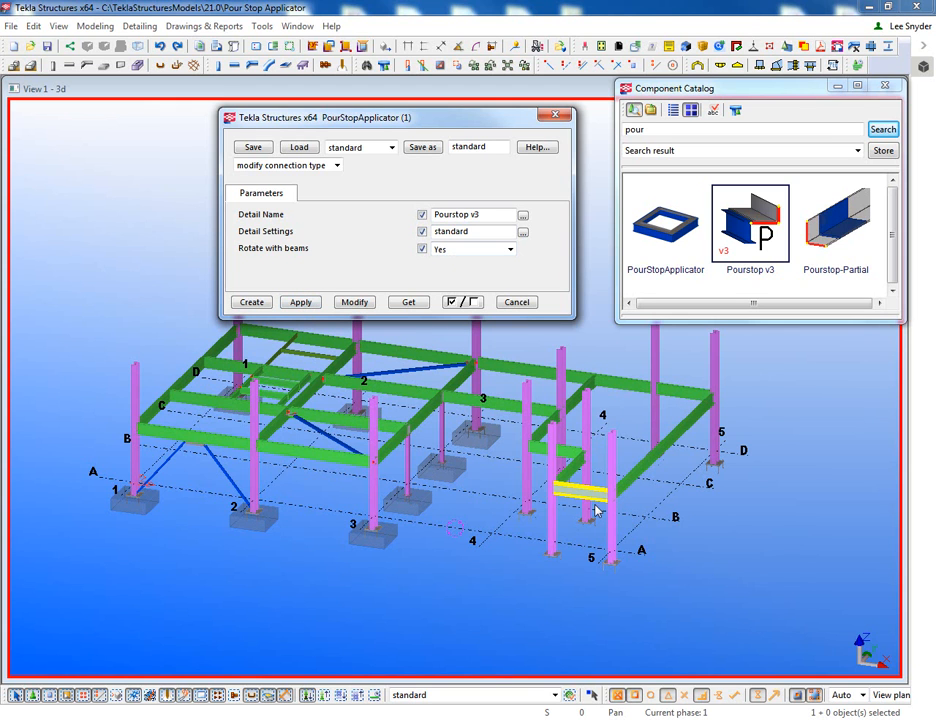
pyautogui.moveTo(576, 494)
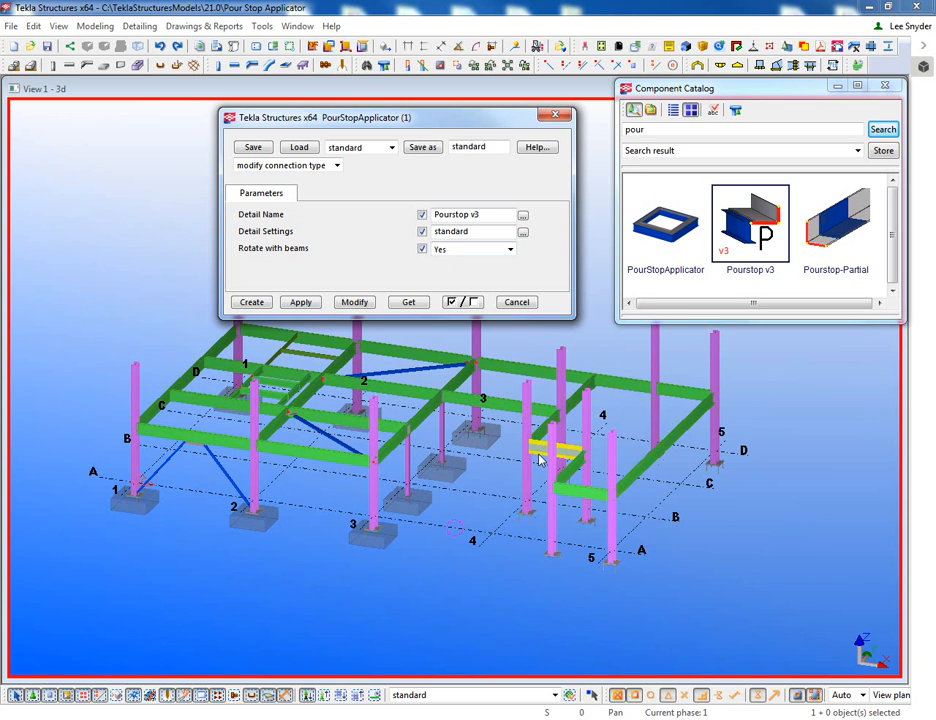
# Create the component and begin picking the perimeter beams
pyautogui.click(252, 302)
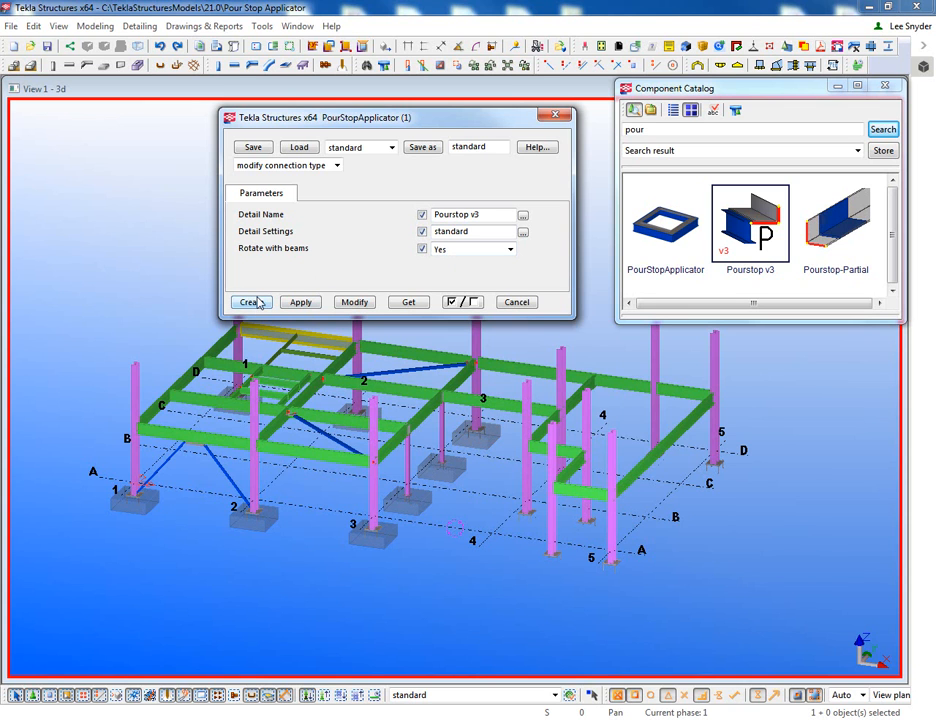